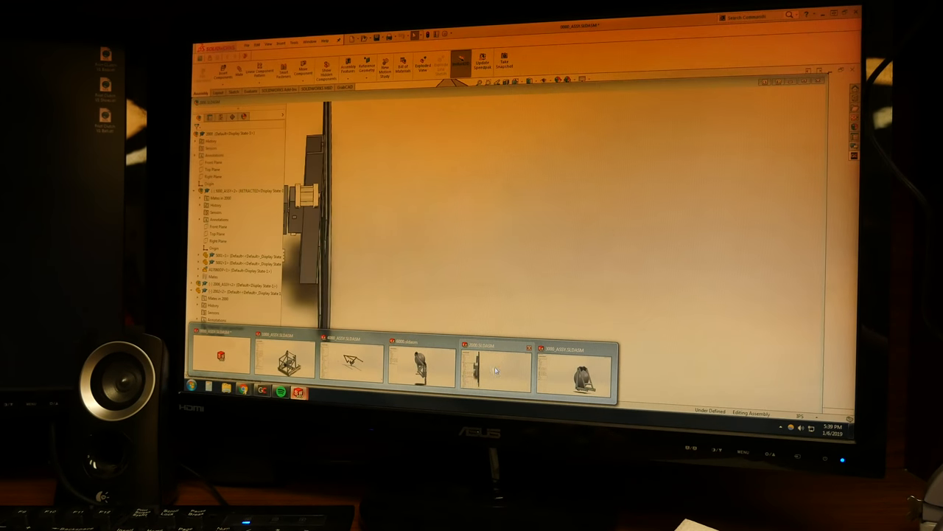
Bring the 2000.SLDASM assembly window to the front from the taskbar
{"action": "left_click", "coordinate": [577, 367]}
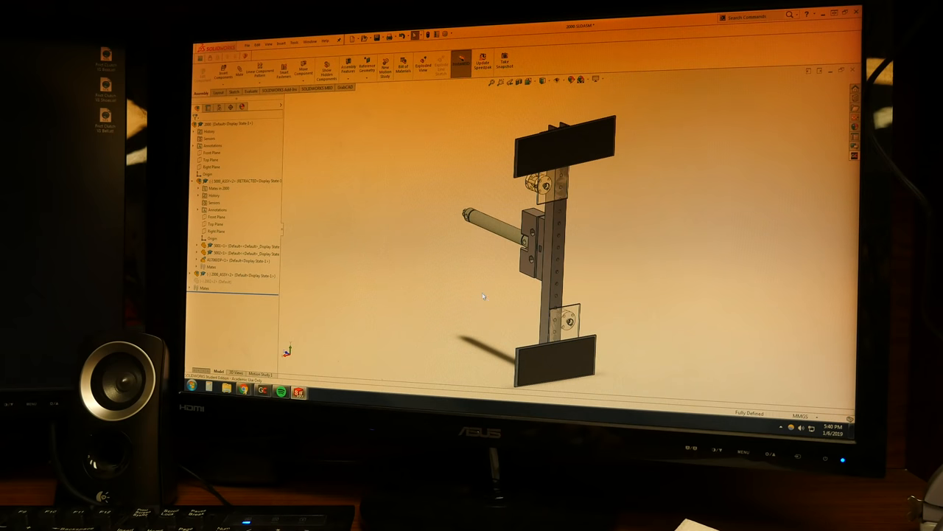
{"action": "left_click", "coordinate": [571, 147]}
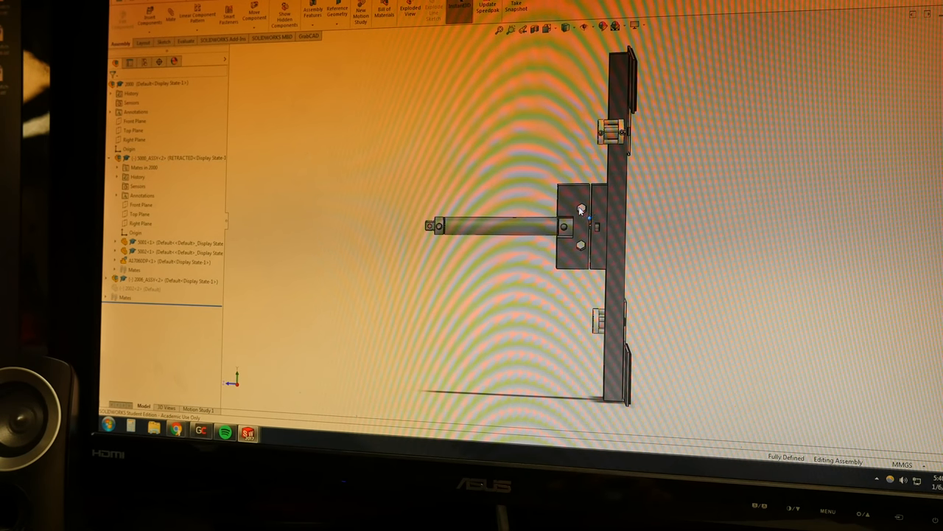
{"action": "mouse_move", "coordinate": [569, 201]}
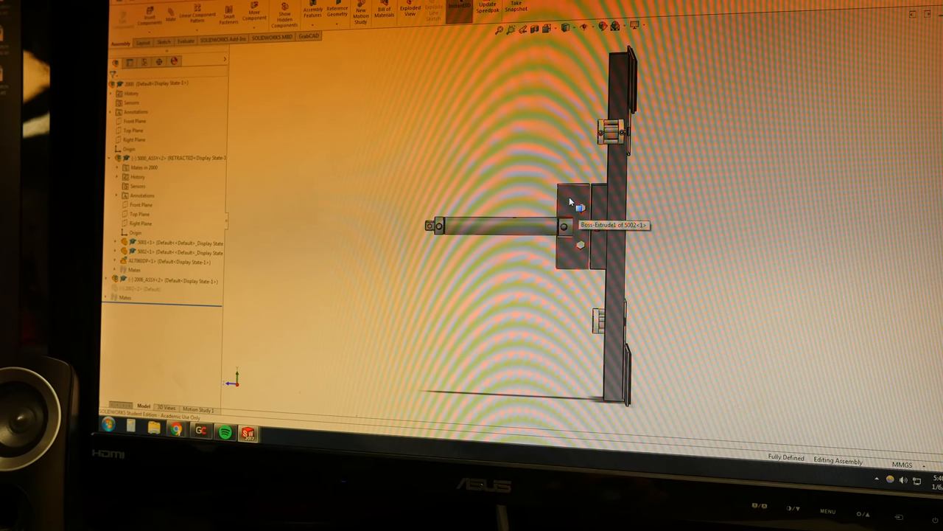
{"action": "mouse_move", "coordinate": [571, 235]}
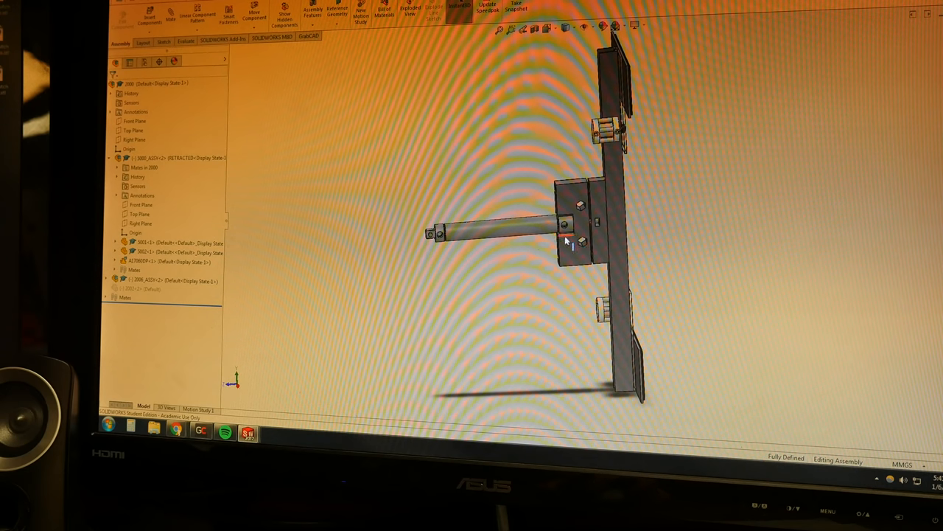
{"action": "mouse_move", "coordinate": [529, 260]}
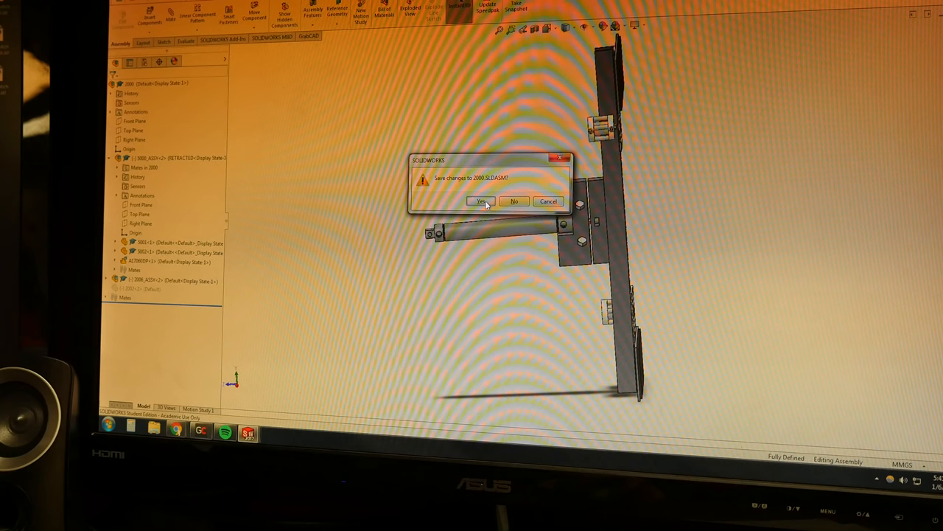
Confirm saving changes to 2000.SLDASM as it closes
{"action": "left_click", "coordinate": [485, 201]}
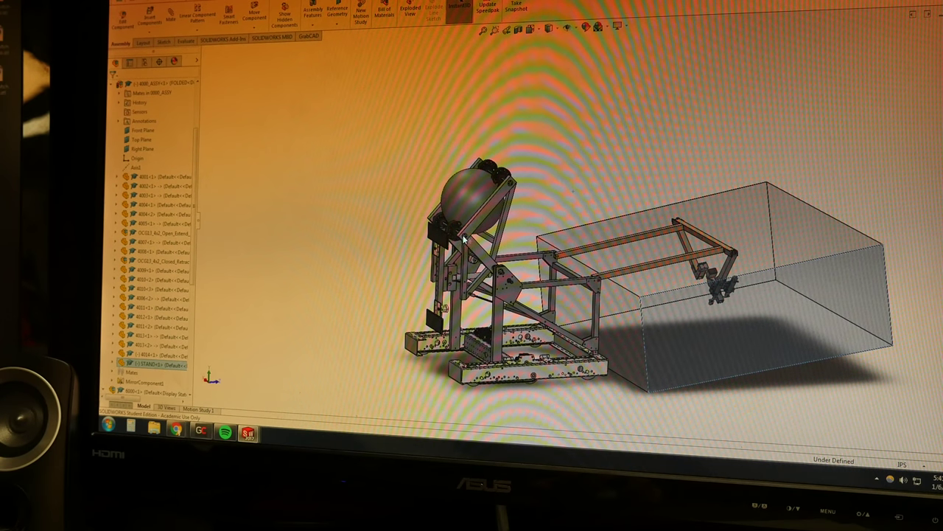
{"action": "mouse_move", "coordinate": [414, 289]}
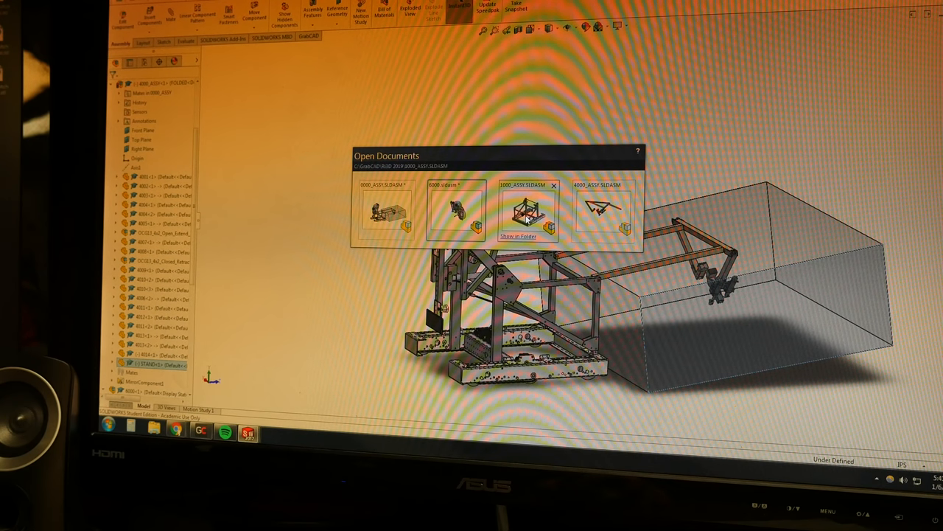
Switch to the 1000_ASSY chassis assembly, then to the 6000 assembly
{"action": "left_click", "coordinate": [527, 214]}
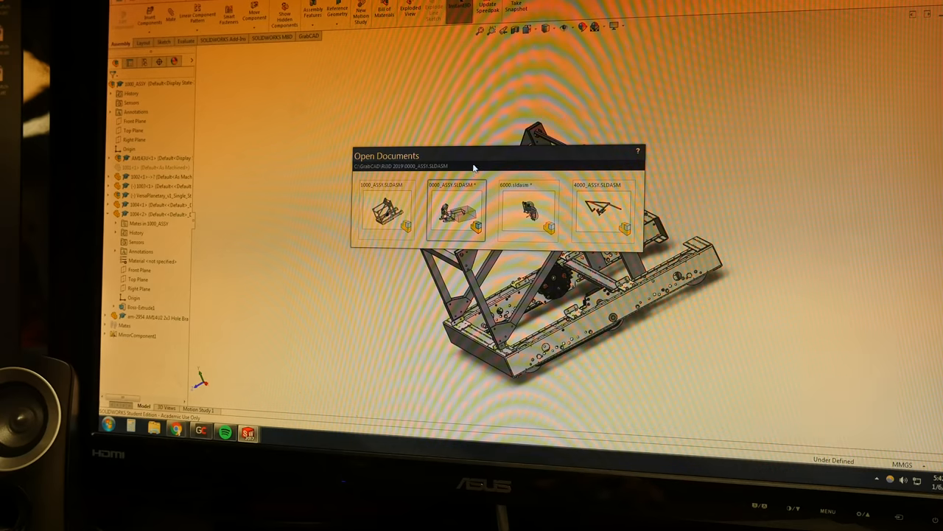
{"action": "mouse_move", "coordinate": [523, 217]}
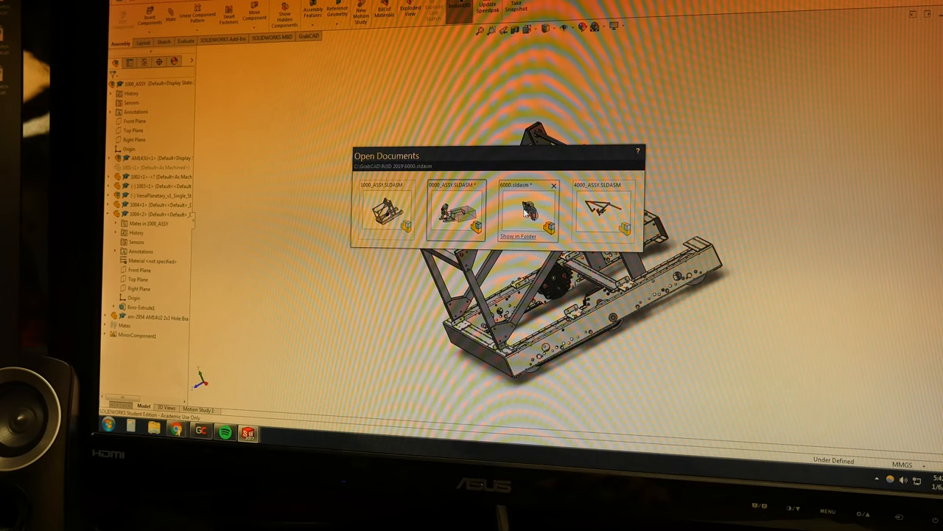
{"action": "left_click", "coordinate": [525, 214]}
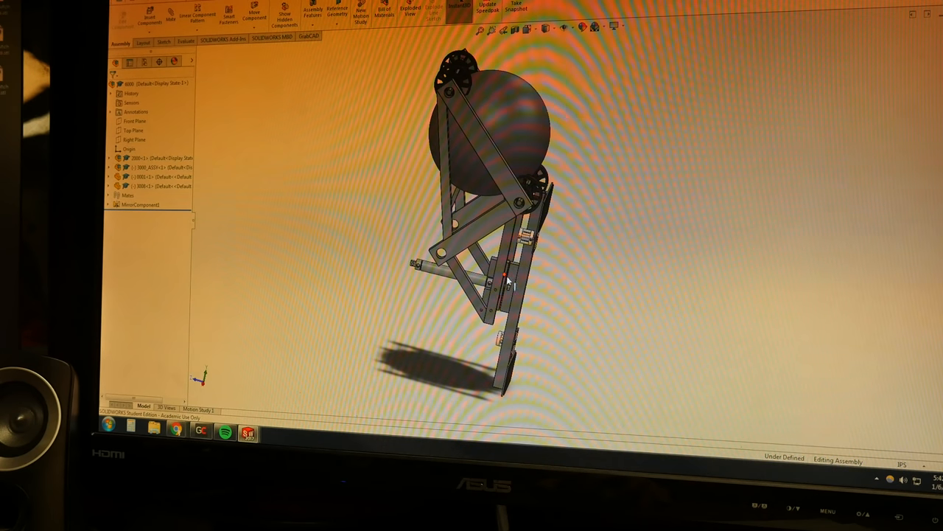
{"action": "left_click", "coordinate": [144, 159]}
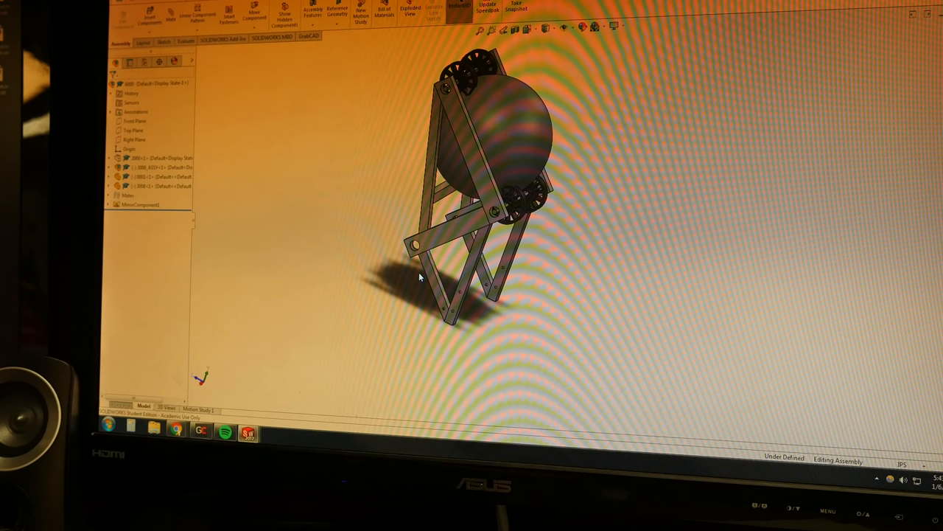
{"action": "mouse_move", "coordinate": [204, 222]}
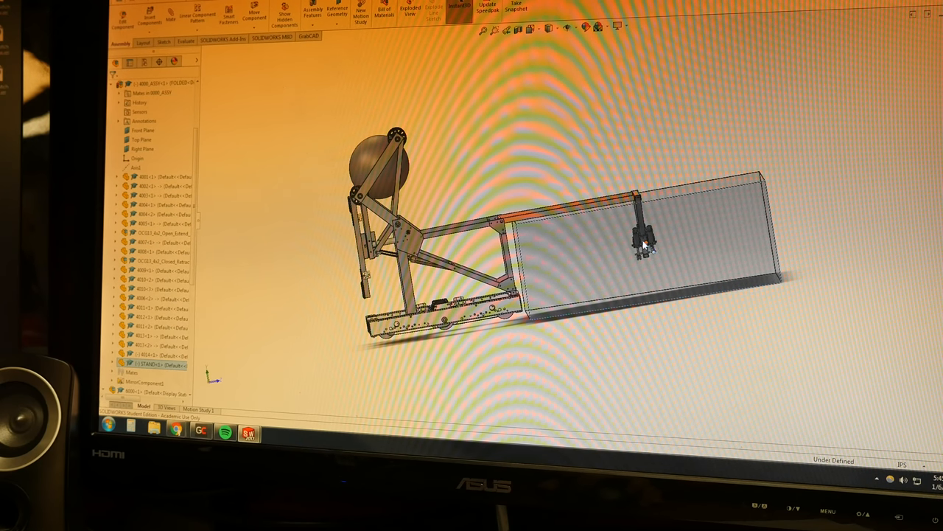
{"action": "left_click_drag", "start_coordinate": [645, 247], "coordinate": [678, 347]}
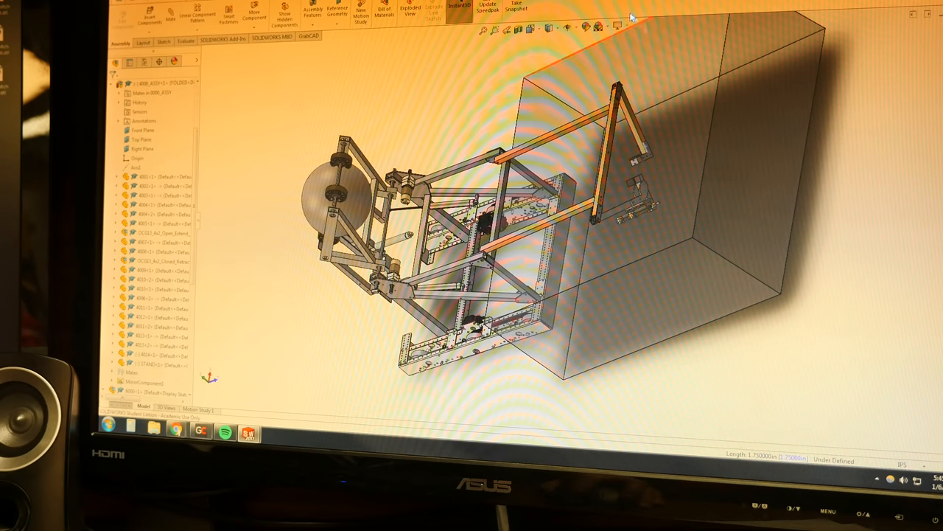
{"action": "mouse_move", "coordinate": [472, 350]}
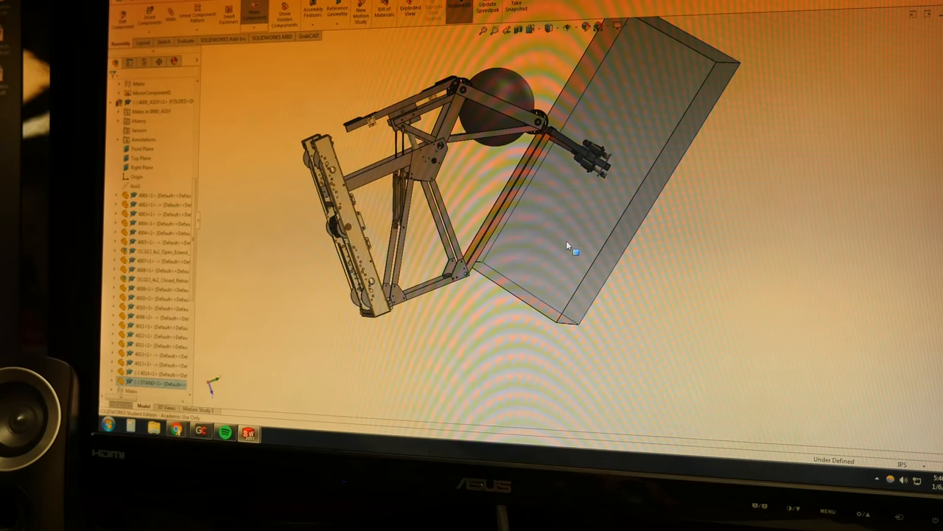
{"action": "left_click_drag", "start_coordinate": [567, 243], "coordinate": [664, 243]}
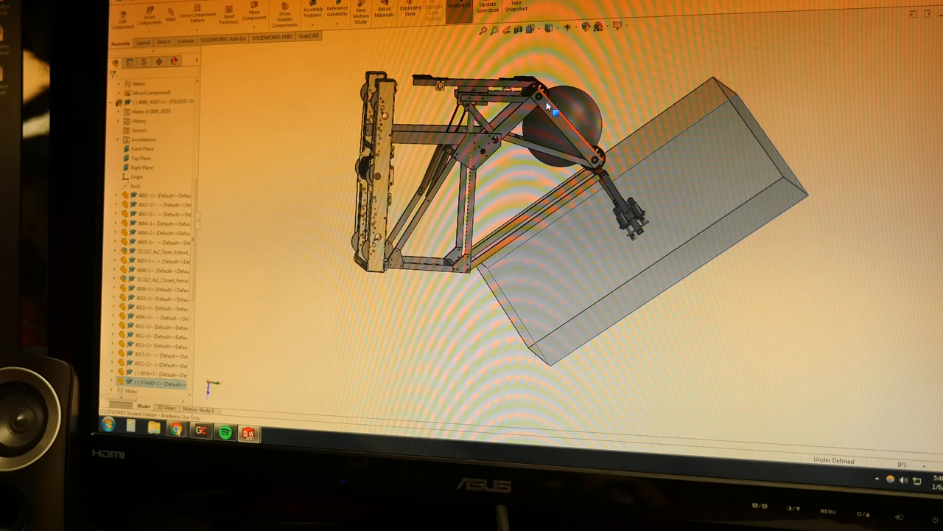
{"action": "mouse_move", "coordinate": [533, 129]}
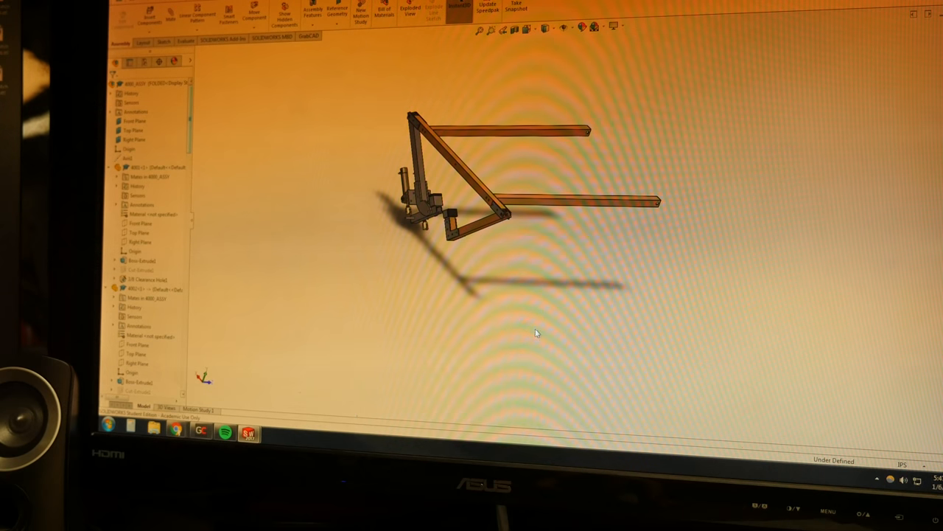
{"action": "mouse_move", "coordinate": [498, 320]}
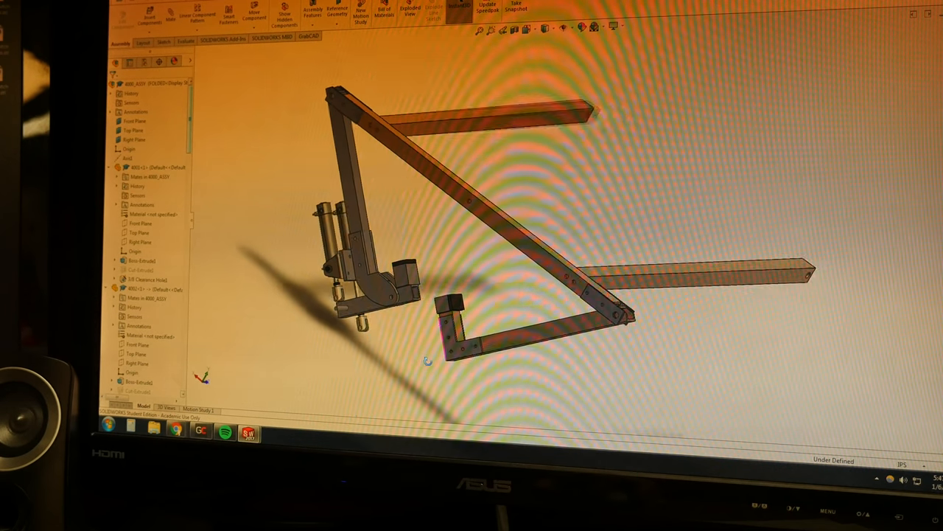
Orbit the 4000 climbing arm assembly to inspect its arm and claw
{"action": "left_click_drag", "start_coordinate": [428, 361], "coordinate": [494, 398]}
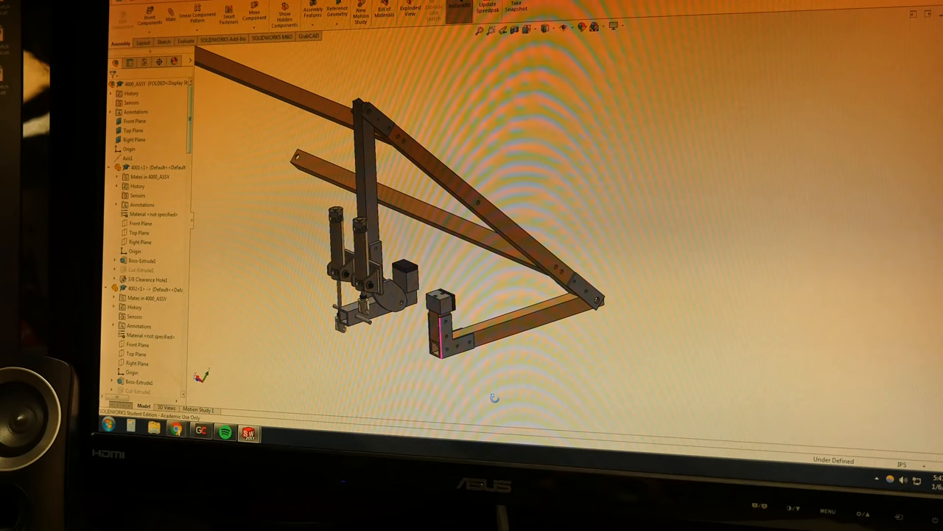